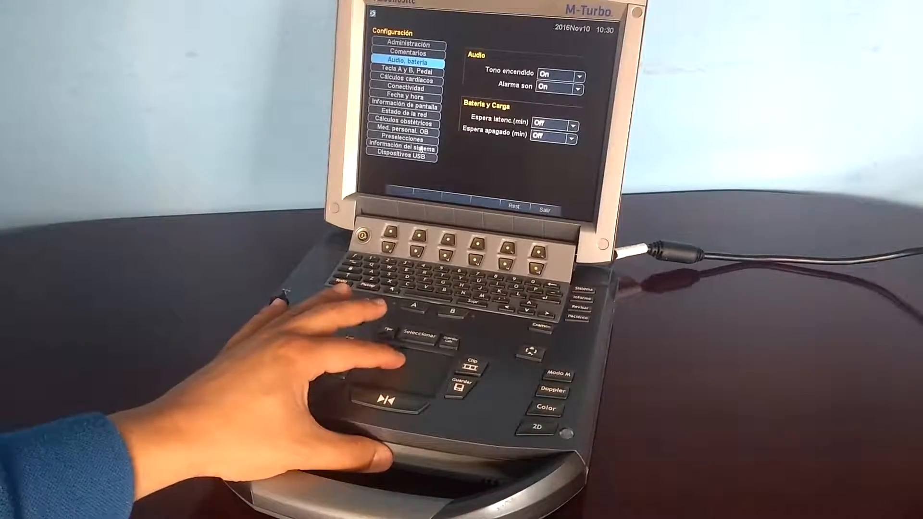
Select all stored patients with Selec. todos and choose Eliminar to raise the delete confirmation
left_click(401, 146)
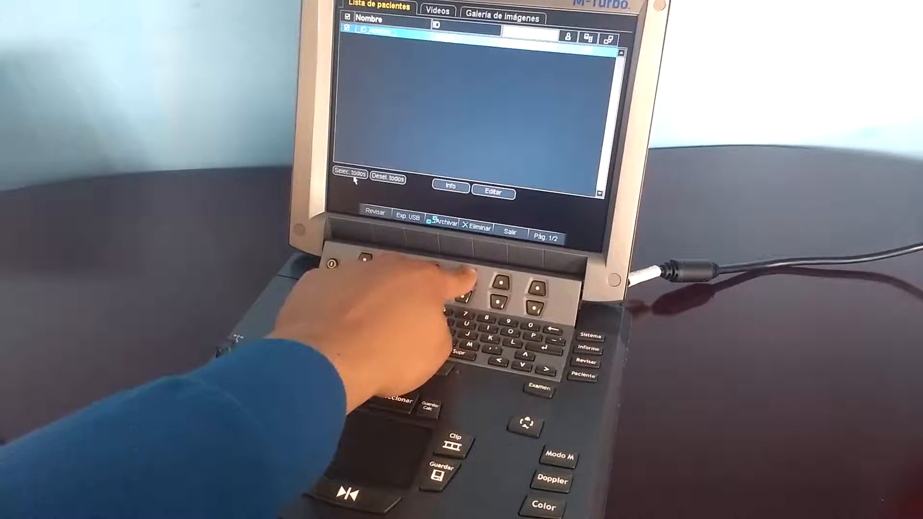
left_click(483, 226)
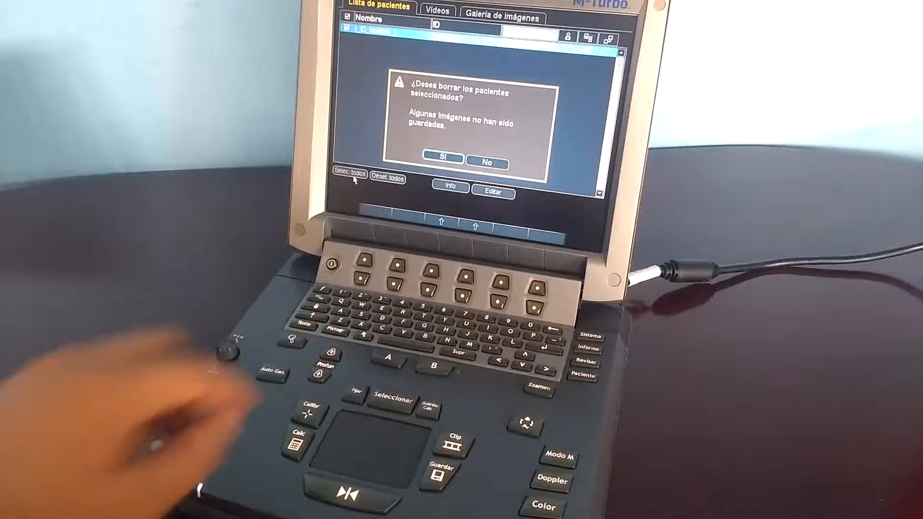